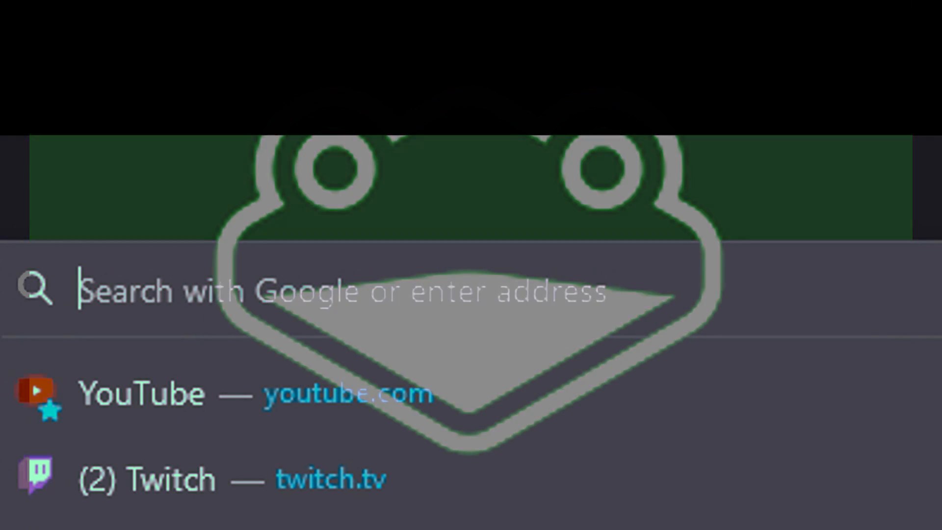
# - Open slippi.gg from the Firefox address bar and download the Windows installer
pyautogui.write('sli')
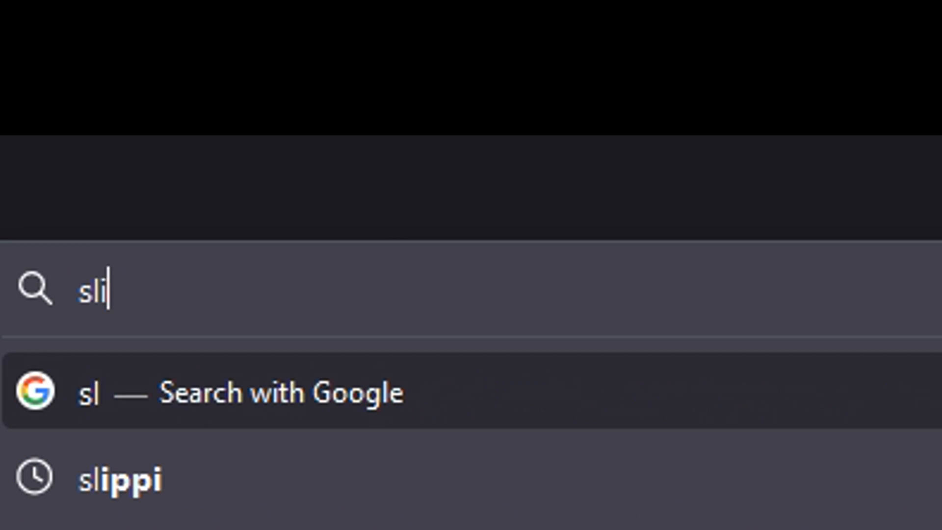
pyautogui.click(117, 478)
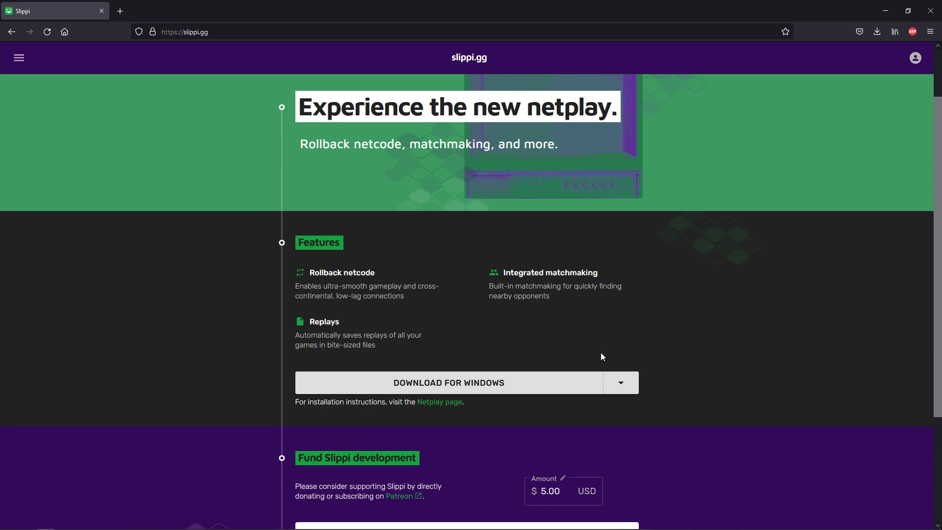
pyautogui.click(448, 382)
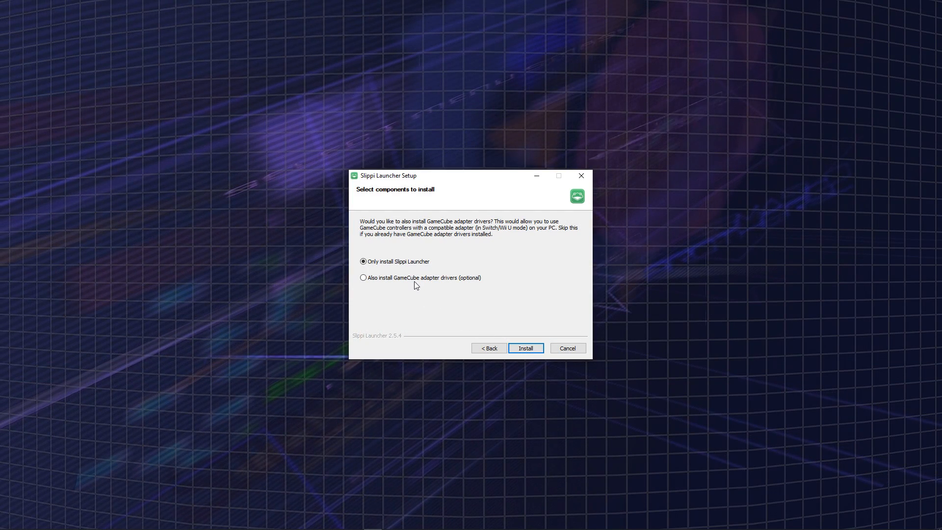
# - Install Slippi Launcher with GameCube adapter drivers, then finish and run the launcher
pyautogui.click(364, 278)
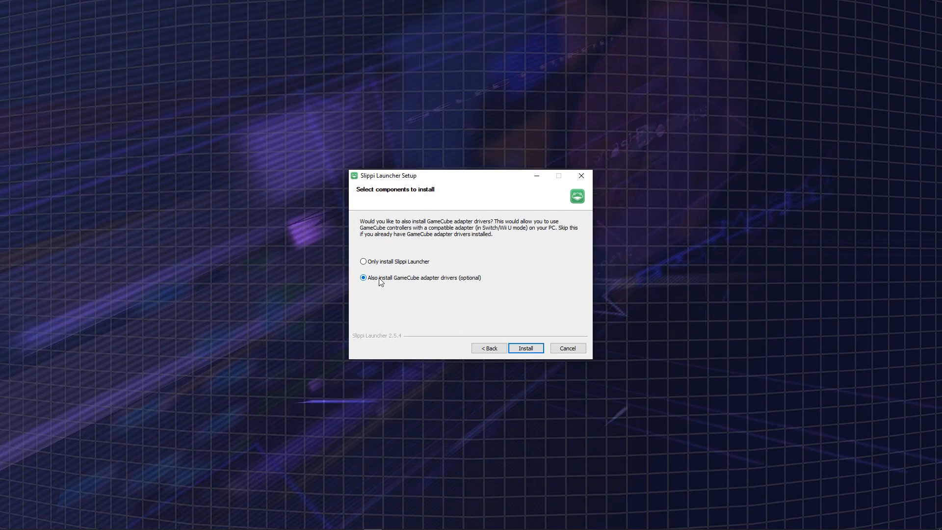
pyautogui.click(524, 347)
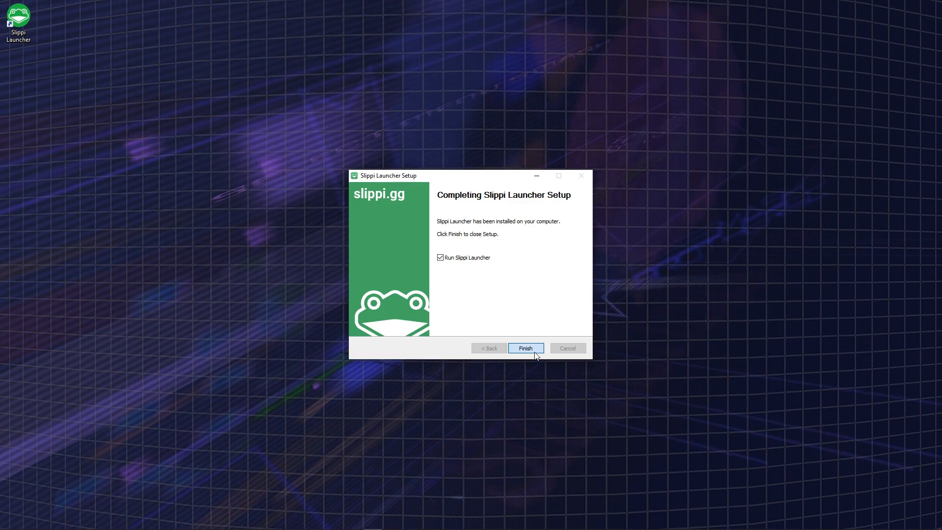
pyautogui.click(524, 348)
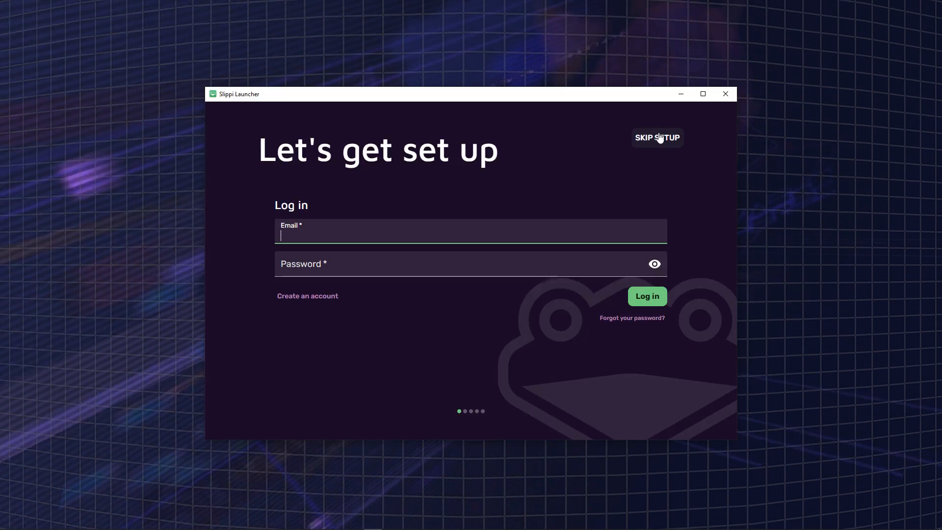
pyautogui.moveTo(490, 236)
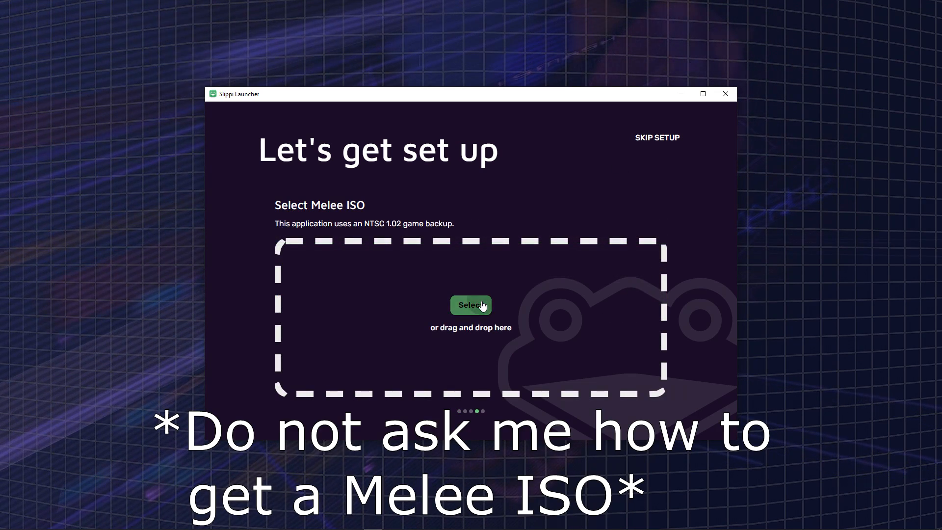
# - Load Super Smash Bros. Melee (v1.02).iso, confirm it in Settings, and launch Dolphin
pyautogui.click(470, 305)
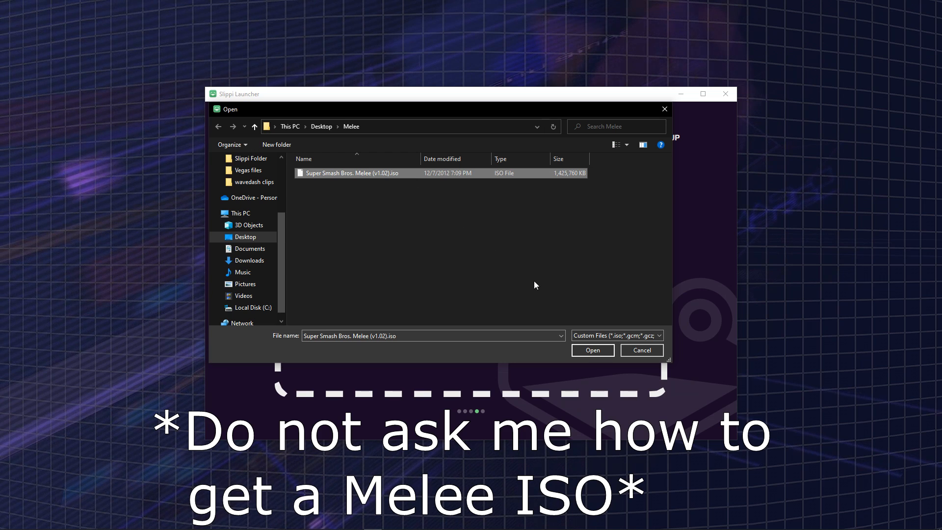
pyautogui.click(591, 350)
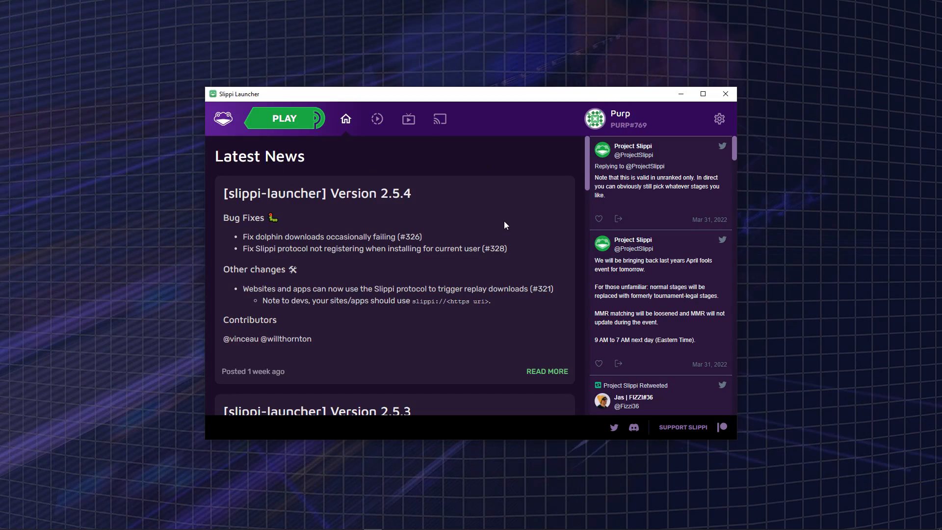
pyautogui.click(718, 118)
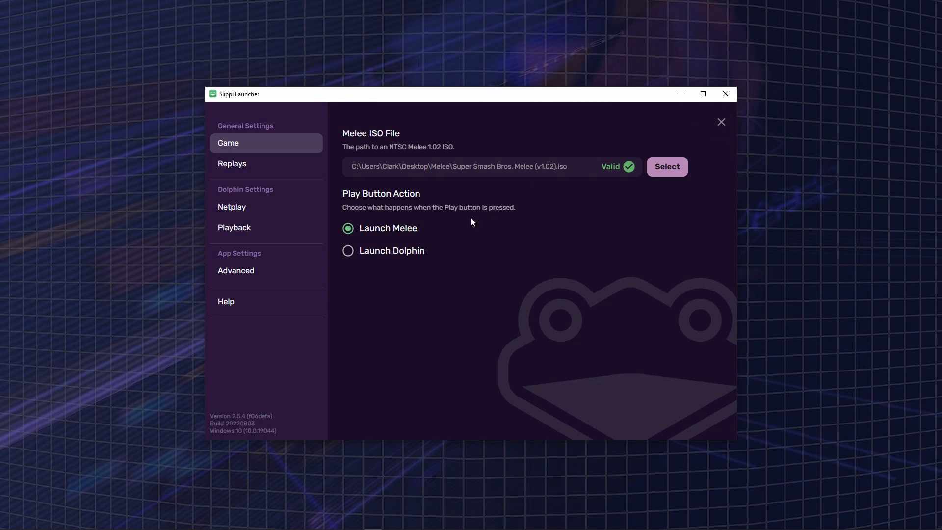
pyautogui.click(347, 250)
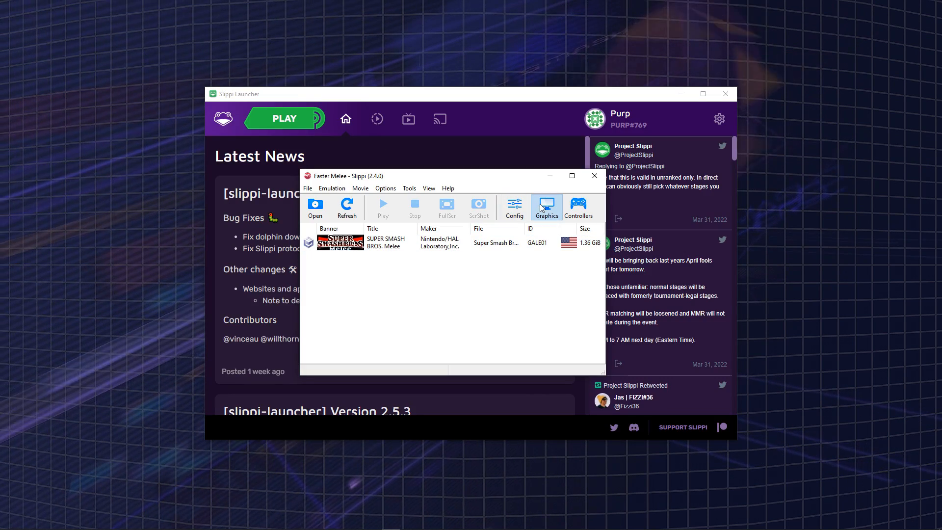
# - Set Internal Resolution under Graphics Enhancements and enable Melee's Optional: Widescreen 16:9 Gecko code
pyautogui.click(545, 207)
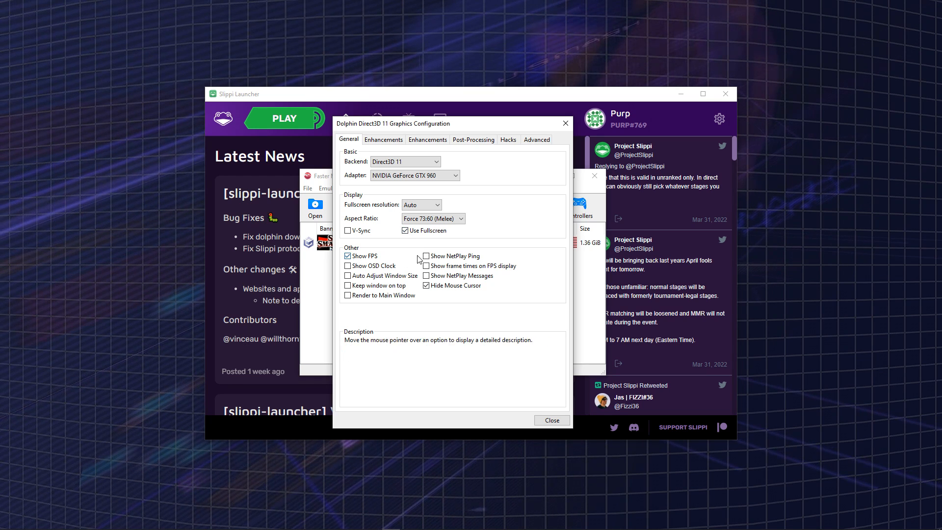
pyautogui.click(426, 255)
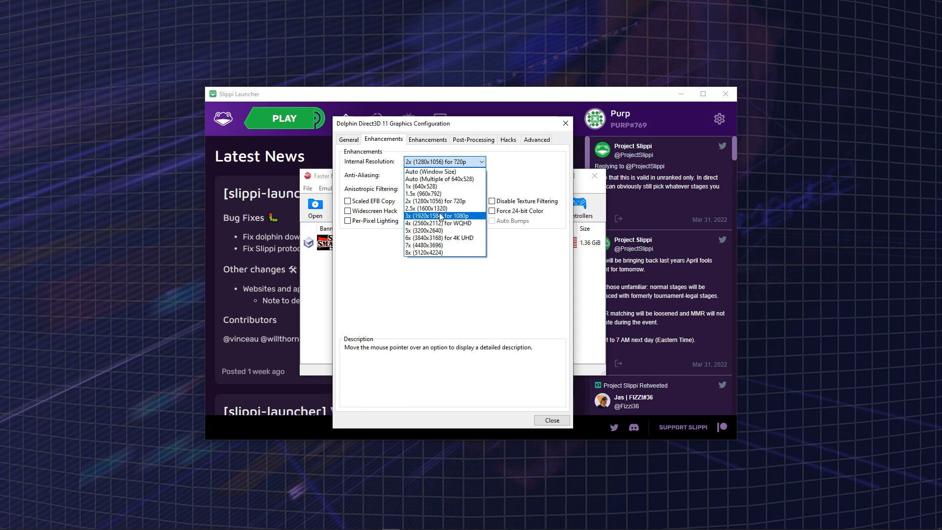
pyautogui.moveTo(440, 223)
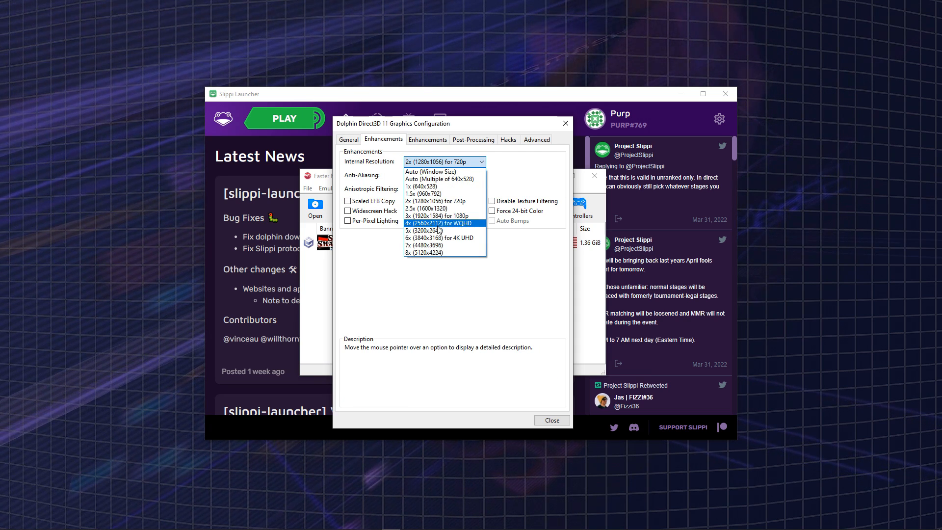
pyautogui.moveTo(444, 171)
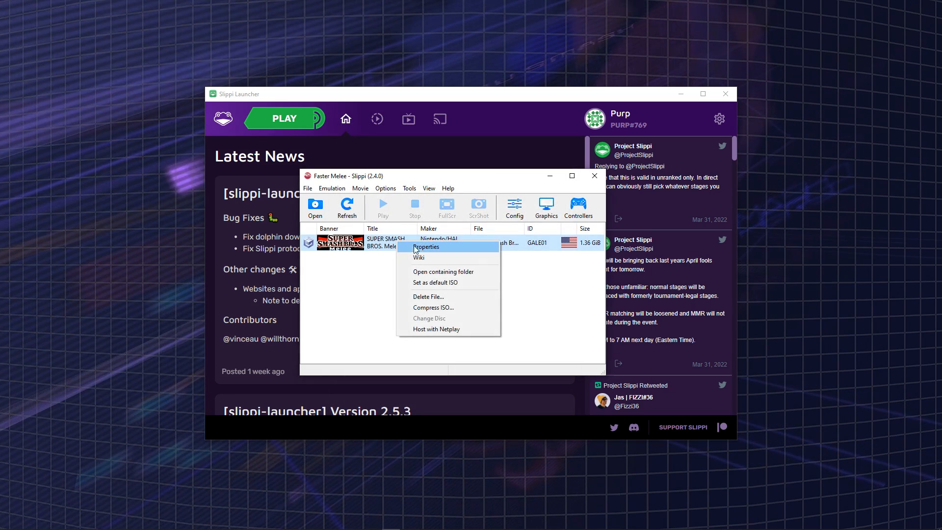
pyautogui.click(426, 247)
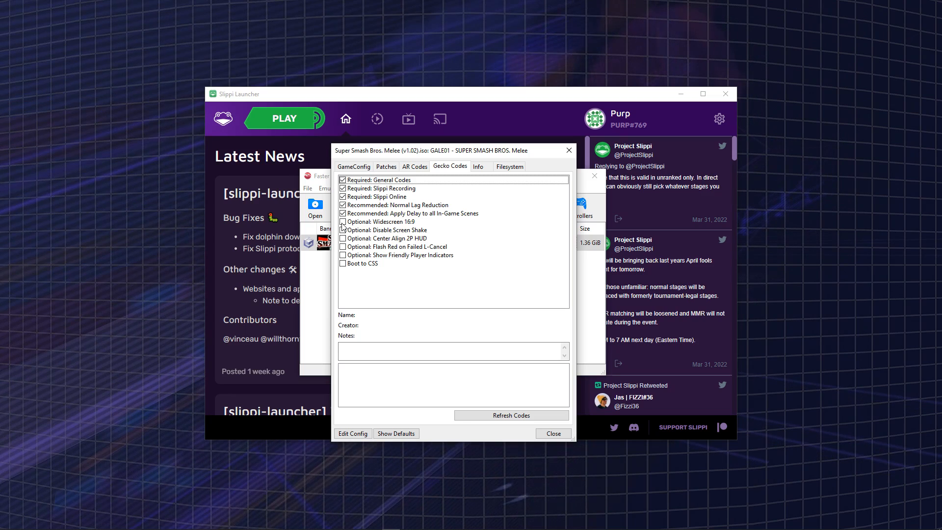
pyautogui.click(284, 118)
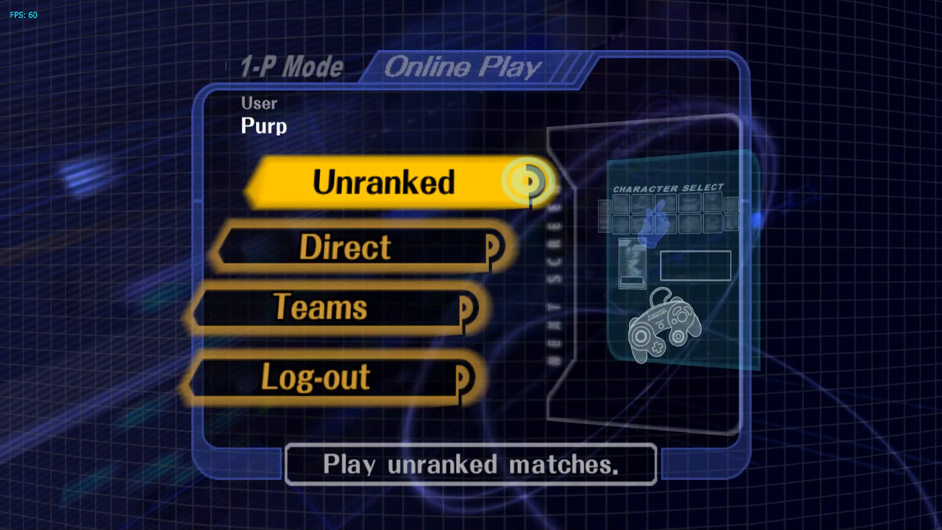
# - Pick Ganondorf in Unranked online play and start searching for an opponent
pyautogui.click(385, 182)
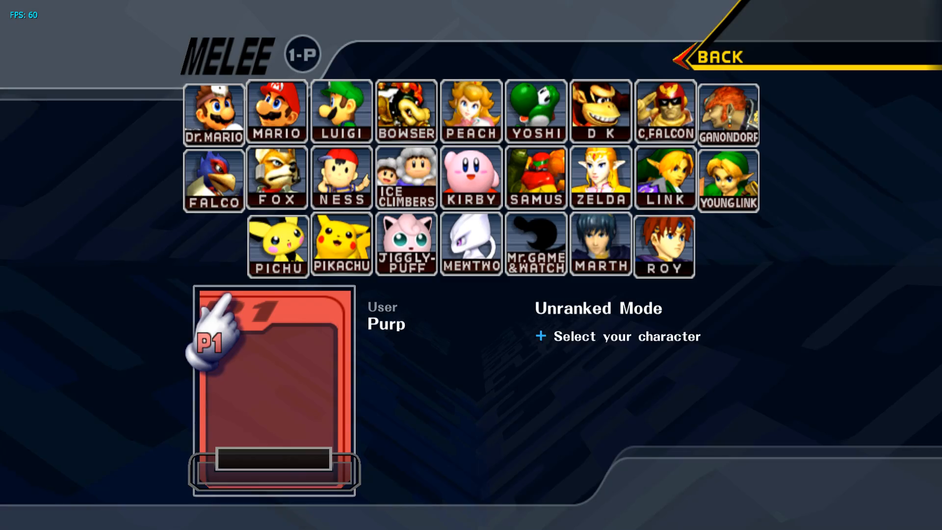
pyautogui.click(727, 113)
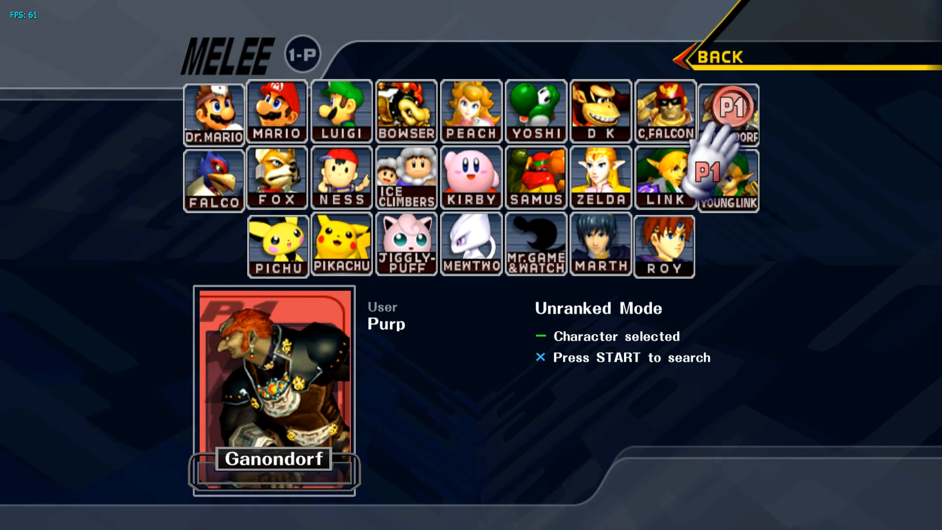
pyautogui.press('start')
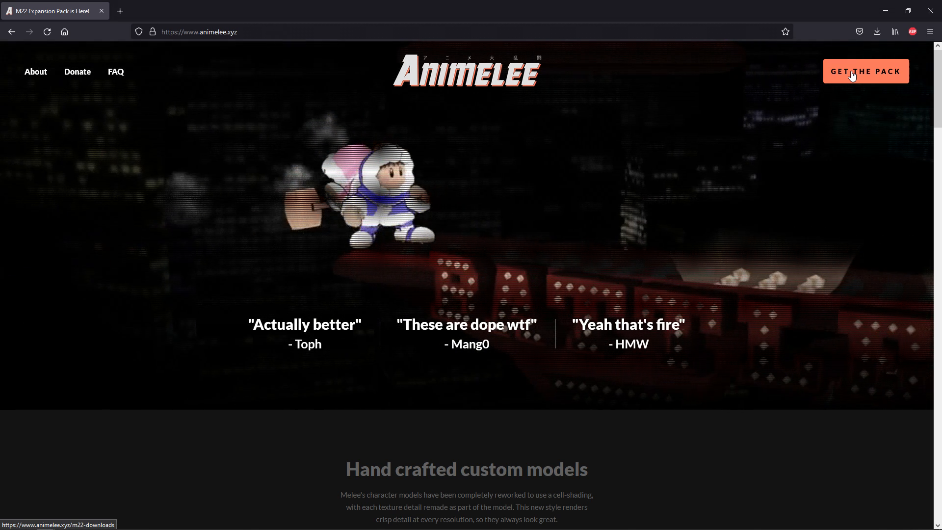
# - Download the Remaster Pack from animelee.xyz/m22-downloads
pyautogui.click(864, 70)
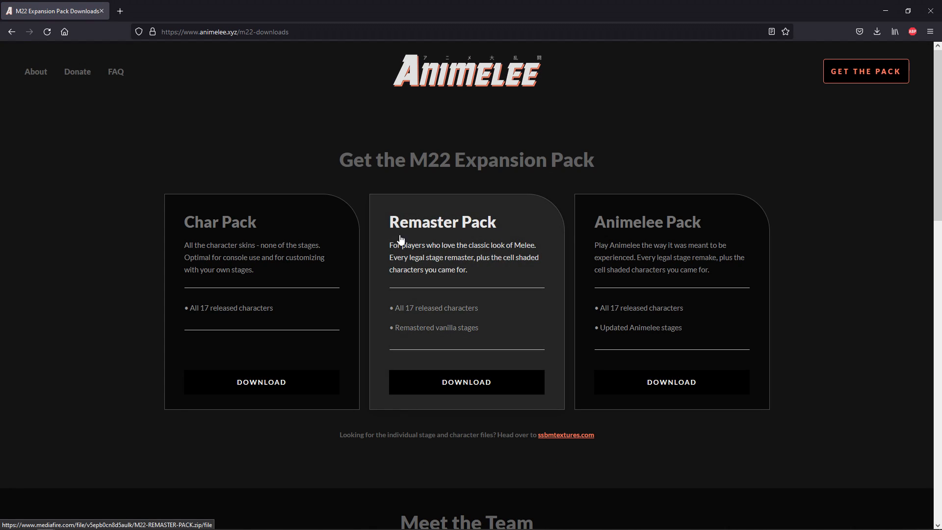
pyautogui.moveTo(321, 280)
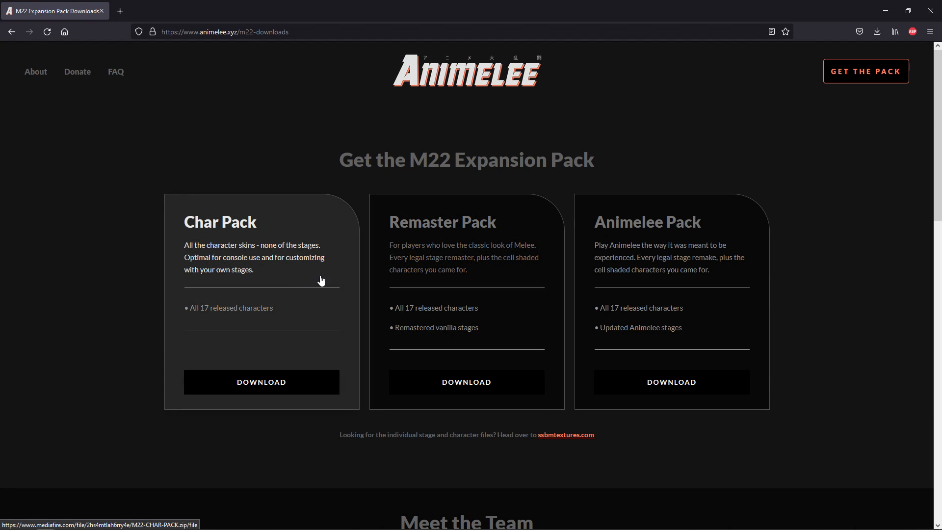
pyautogui.moveTo(671, 286)
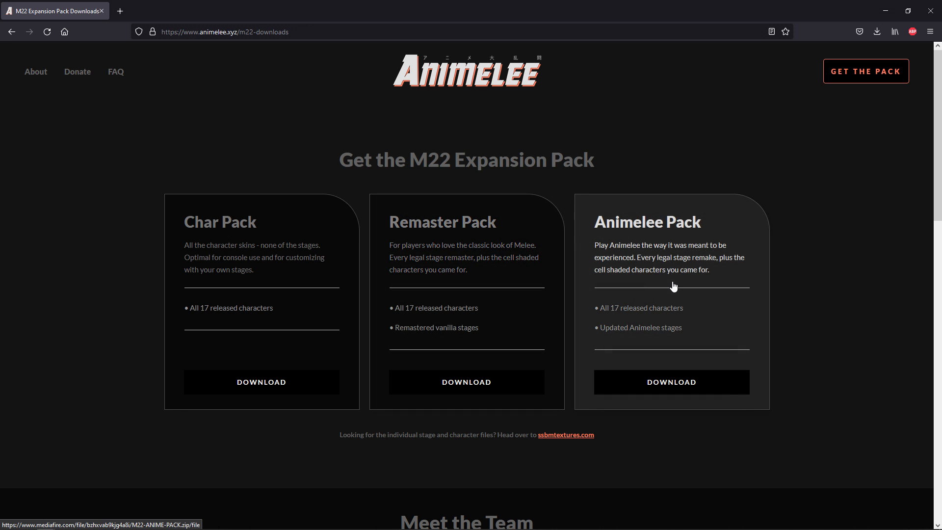
pyautogui.moveTo(466, 381)
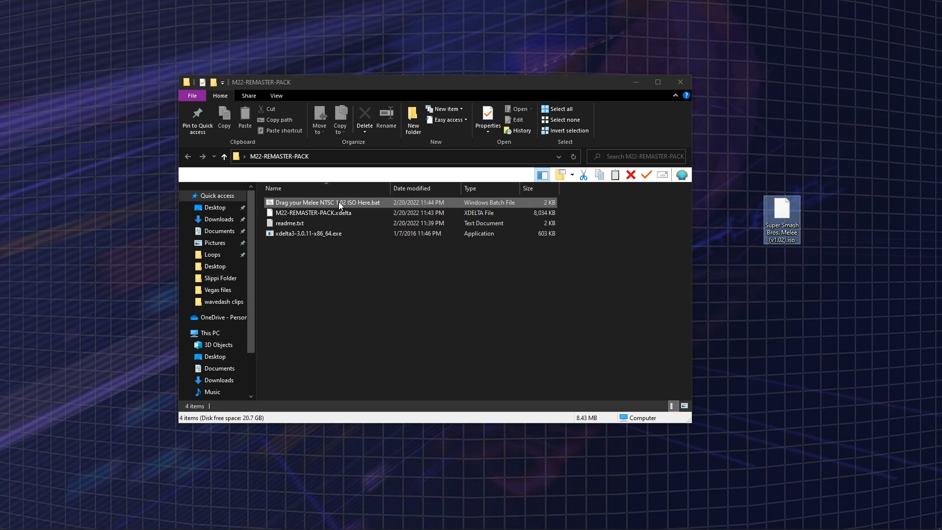
# - Run 'Drag your Melee NTSC 1.02 ISO Here.bat' from the M22-REMASTER-PACK folder
pyautogui.doubleClick(326, 201)
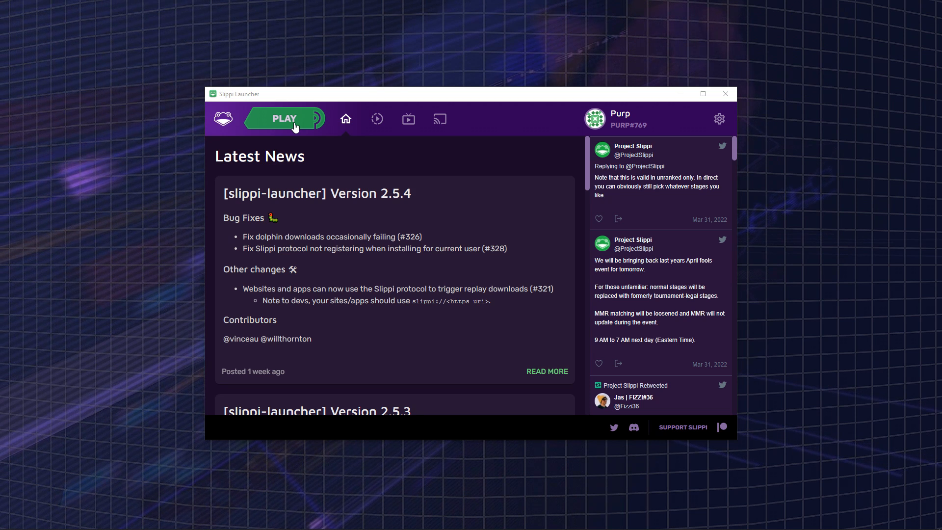
# - Load the patched M22 ISO in netplay Dolphin and enable Start Default ISO on Launch
pyautogui.click(283, 118)
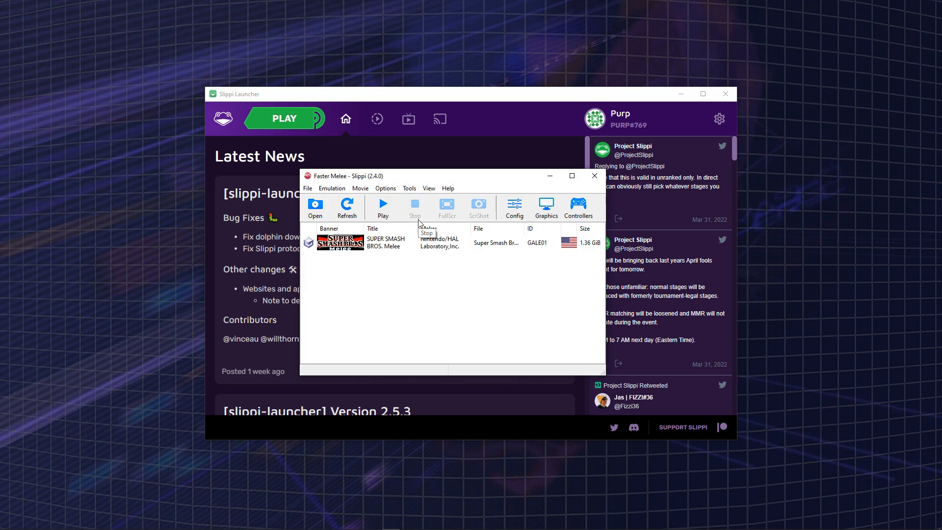
pyautogui.moveTo(315, 207)
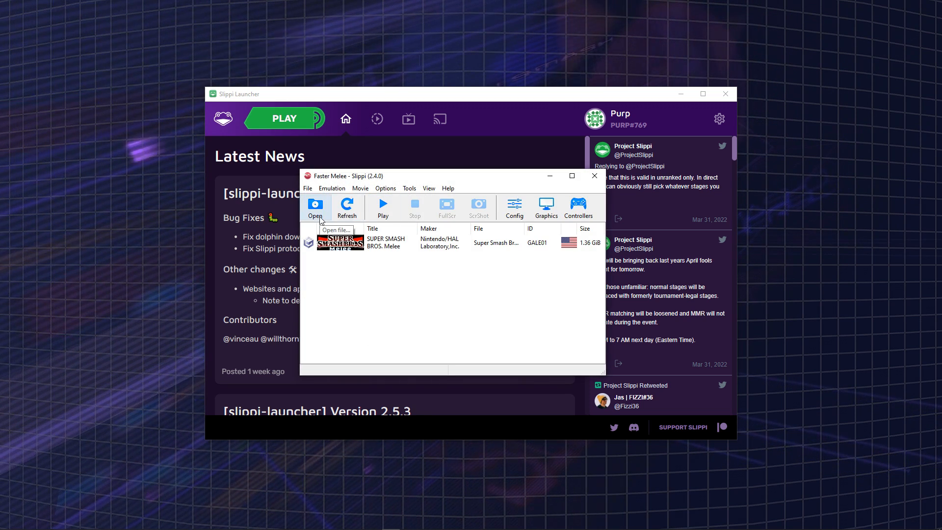
pyautogui.click(335, 230)
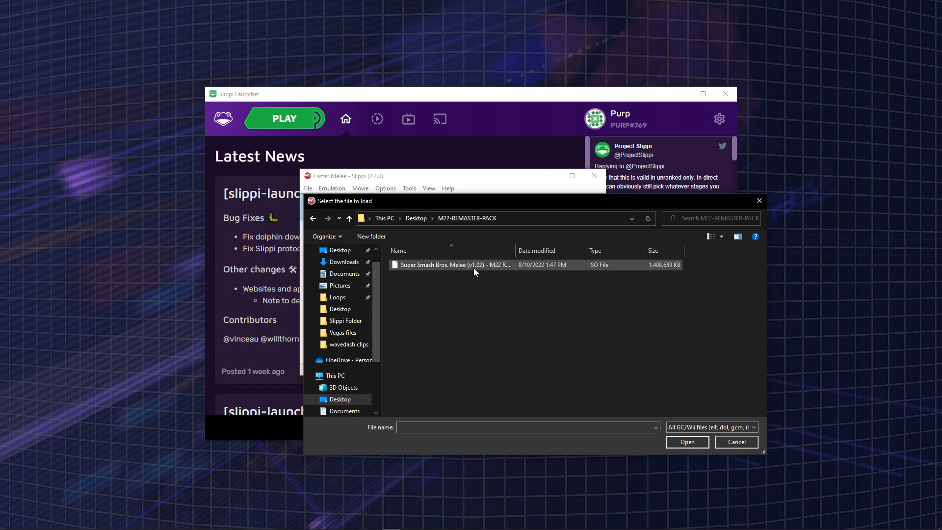
pyautogui.doubleClick(452, 265)
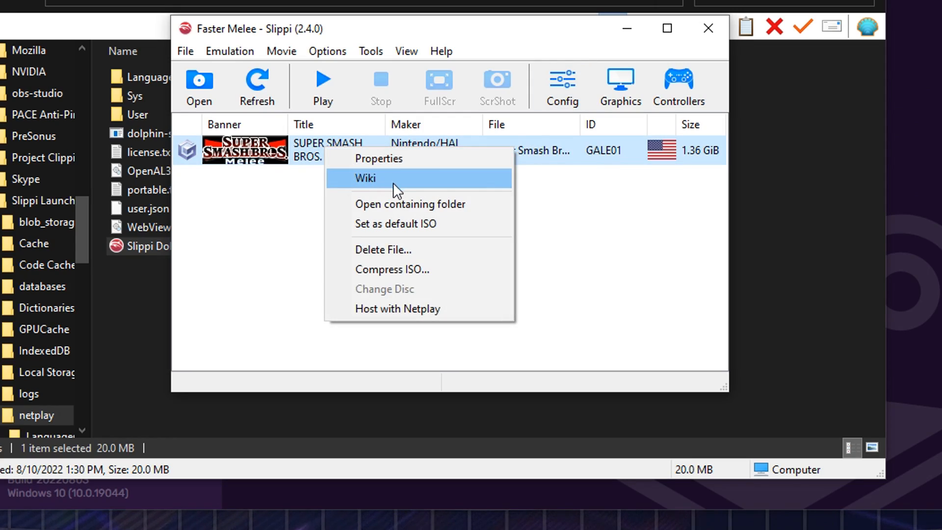
pyautogui.moveTo(467, 233)
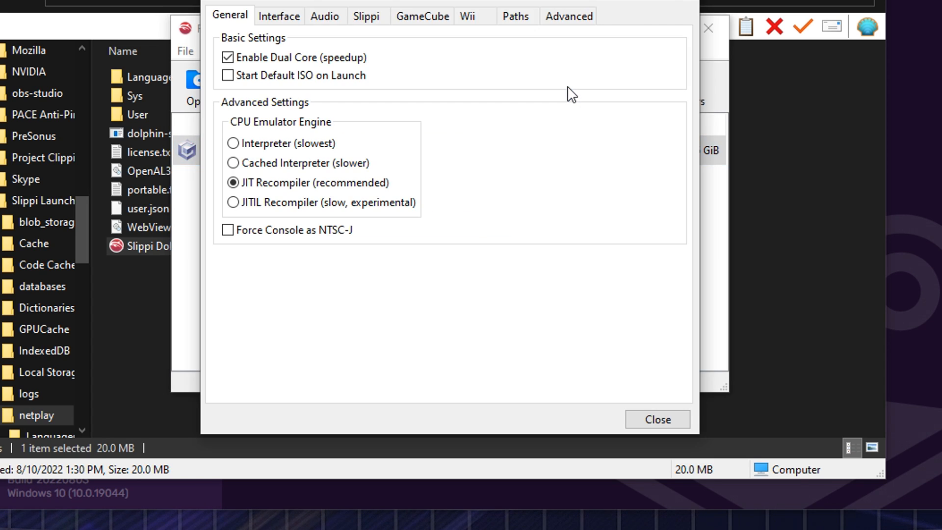
pyautogui.click(228, 74)
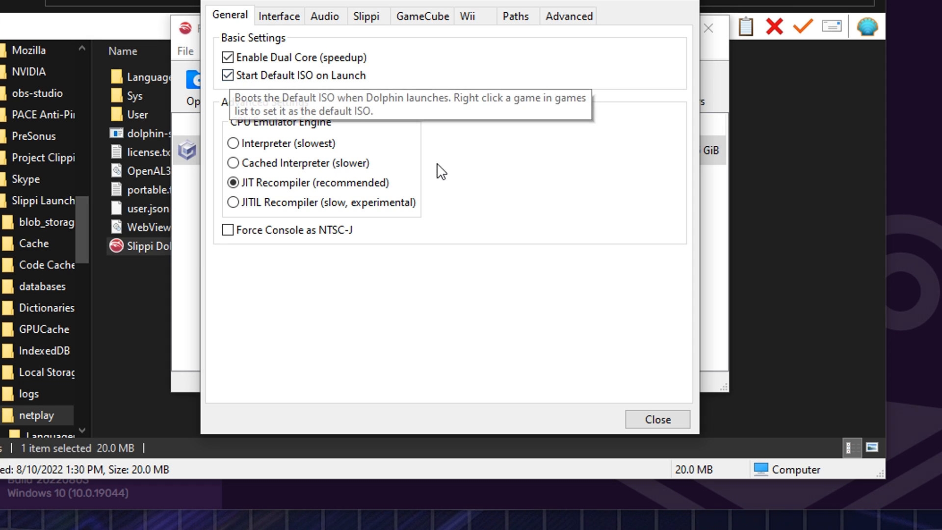
pyautogui.click(656, 418)
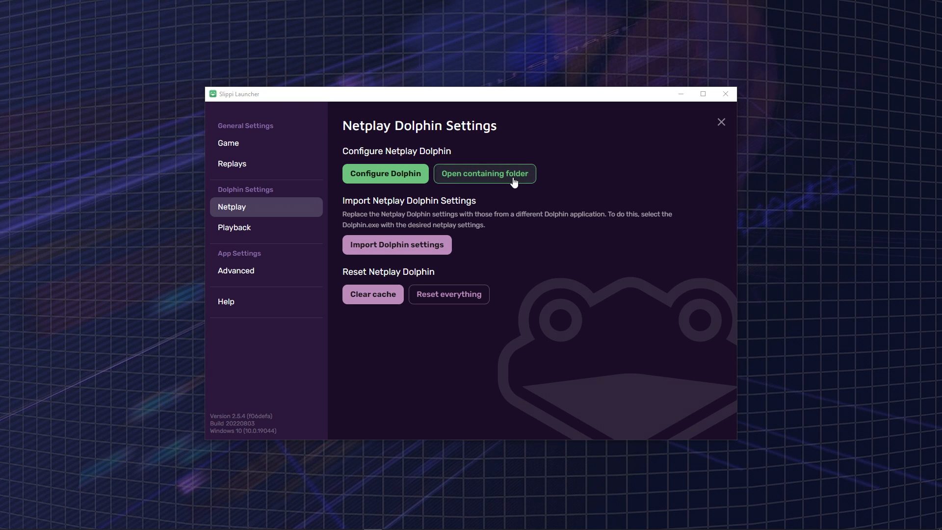
# - Open the netplay Dolphin folder and create a shortcut to Slippi Dolphin.exe
pyautogui.click(484, 174)
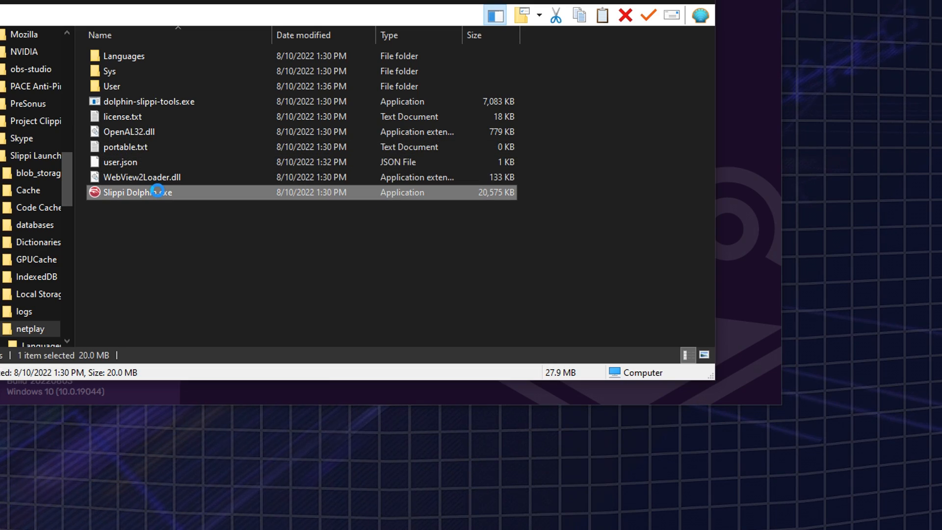
pyautogui.rightClick(136, 192)
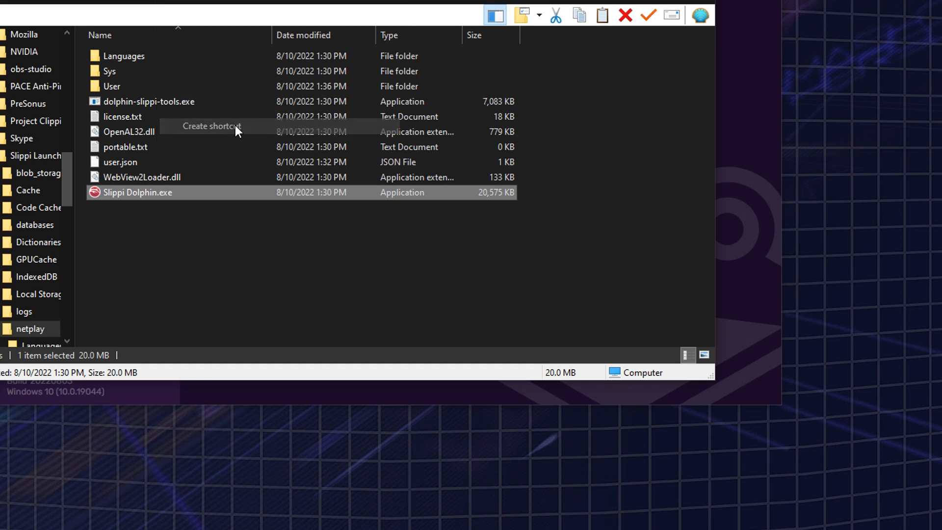
pyautogui.click(211, 126)
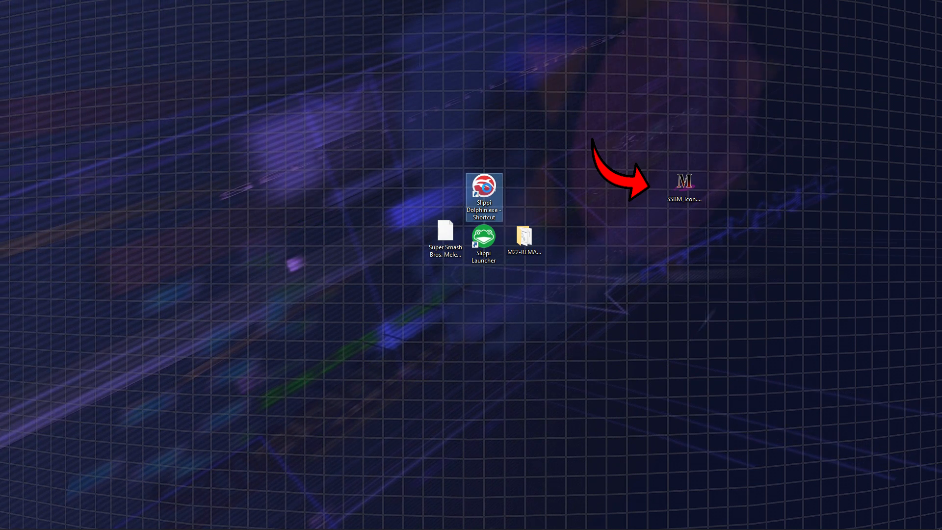
# - Set the Slippi Dolphin shortcut's icon to the Melee M from the SSBM icon file
pyautogui.rightClick(484, 196)
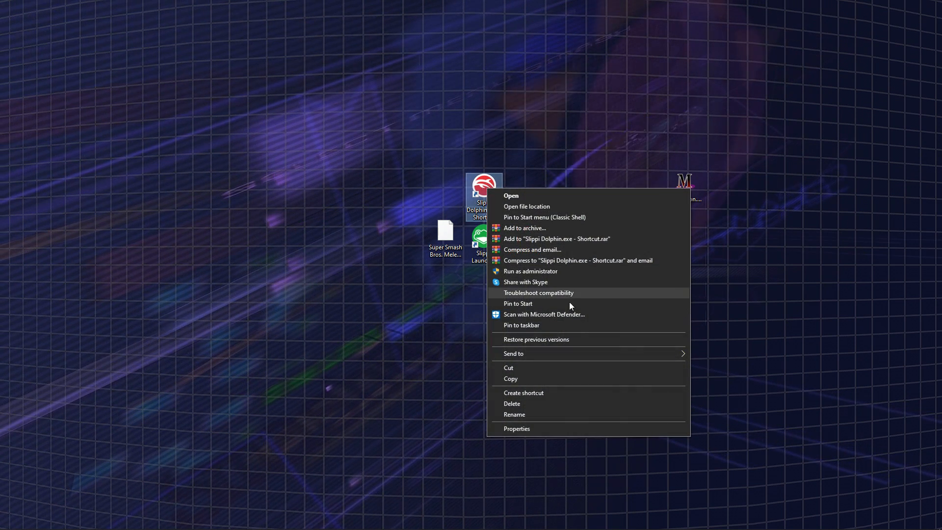
pyautogui.moveTo(541, 414)
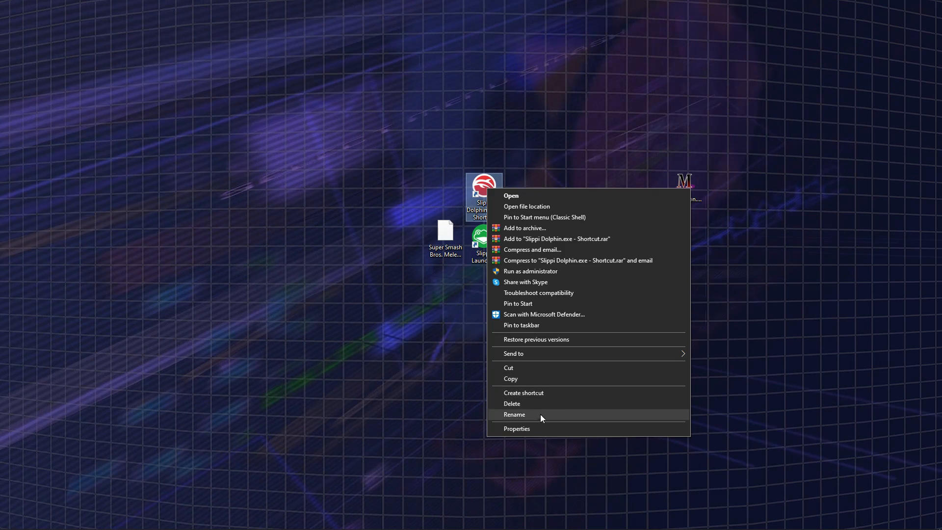
pyautogui.click(516, 428)
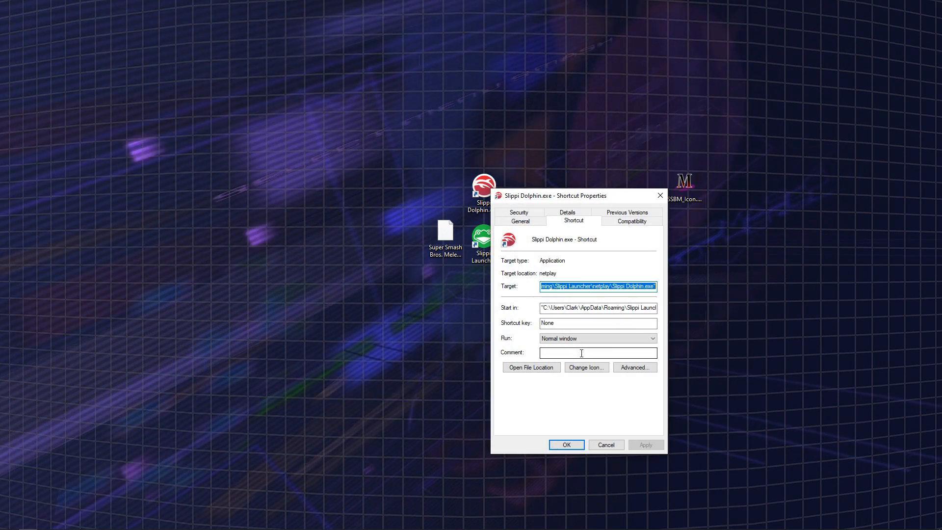
pyautogui.click(585, 367)
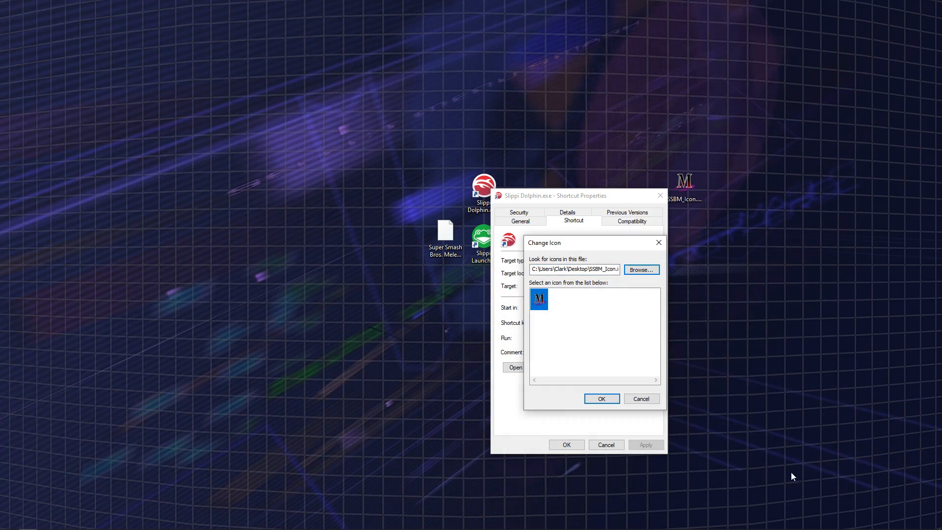
pyautogui.click(600, 398)
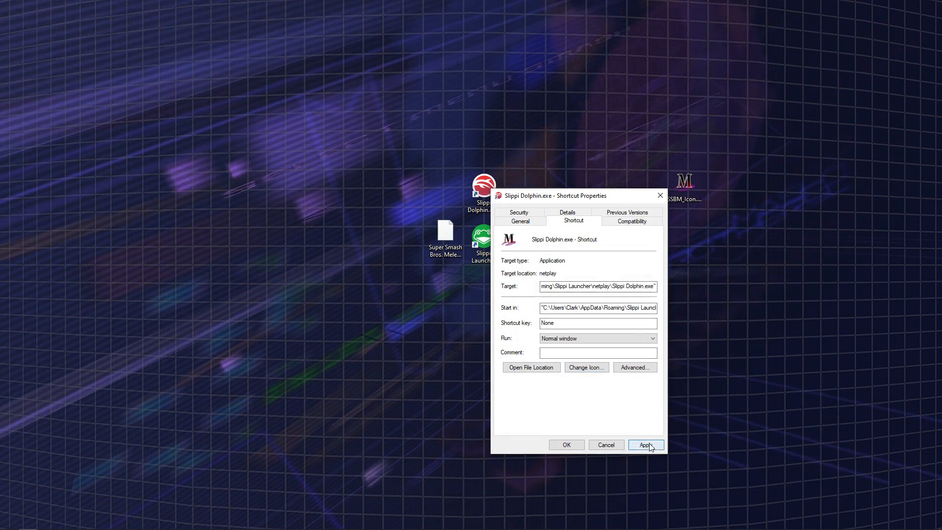